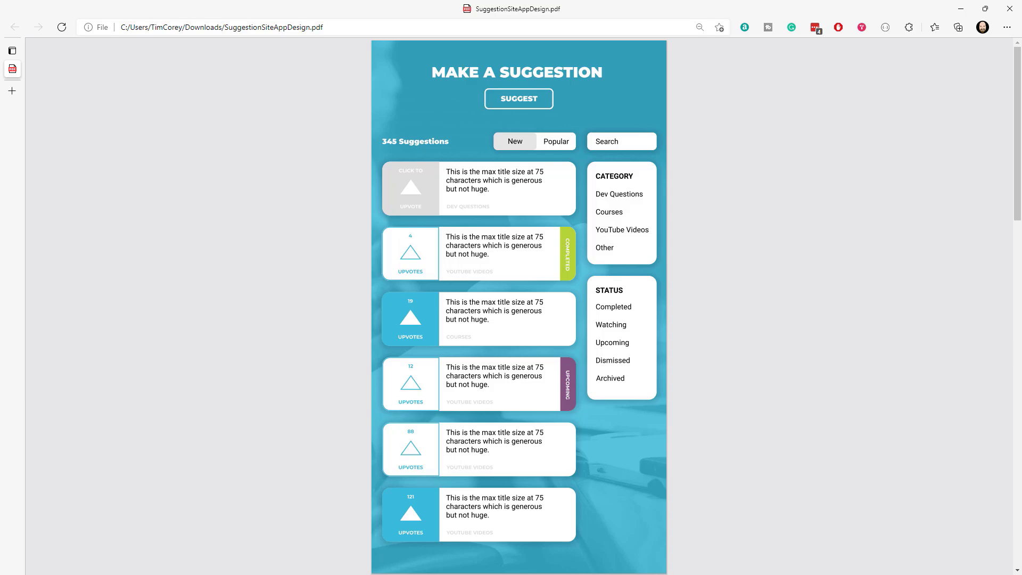
{"action": "mouse_move", "coordinate": [365, 65]}
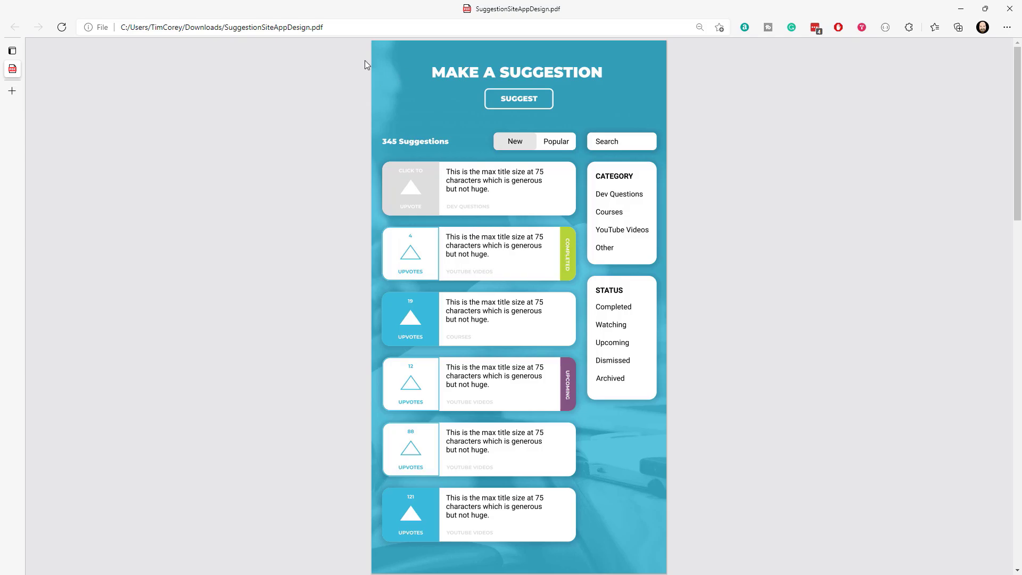
Zoom out so the whole suggestion list page fits, with MAKE A SUGGESTION heading below.
{"action": "left_click", "coordinate": [469, 48]}
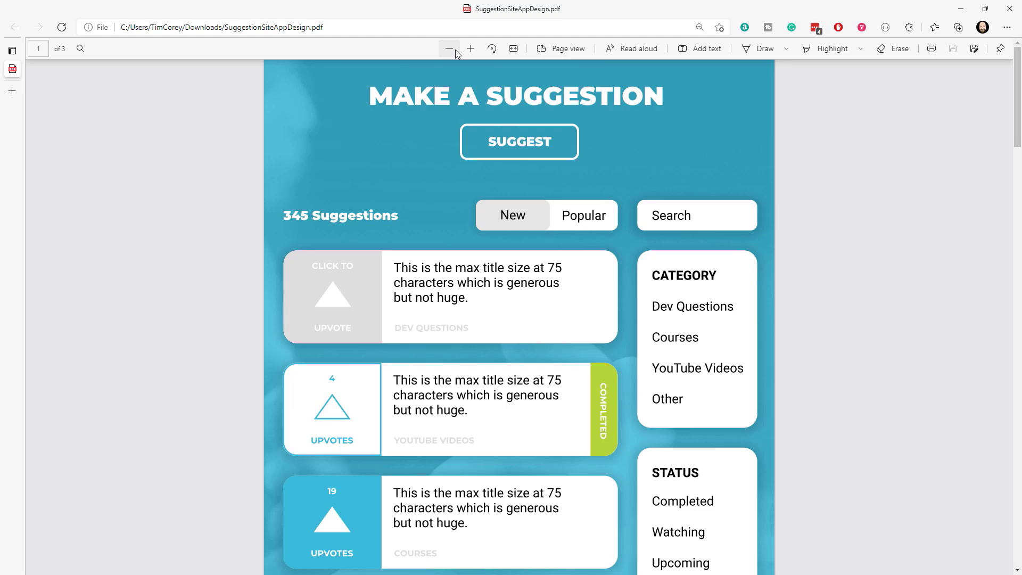
{"action": "left_click", "coordinate": [450, 48]}
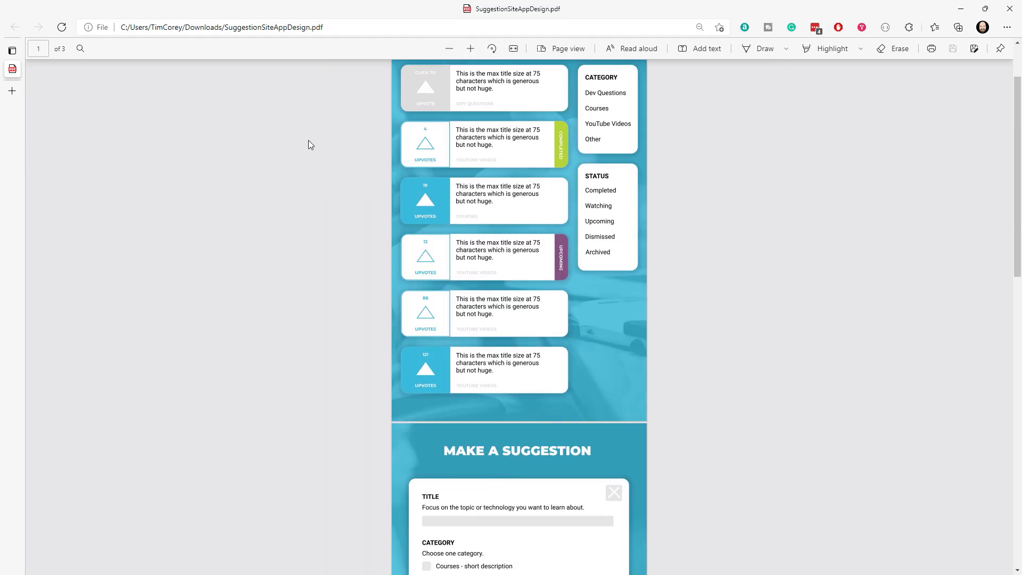
{"action": "scroll", "scroll_direction": "up", "scroll_amount": 3}
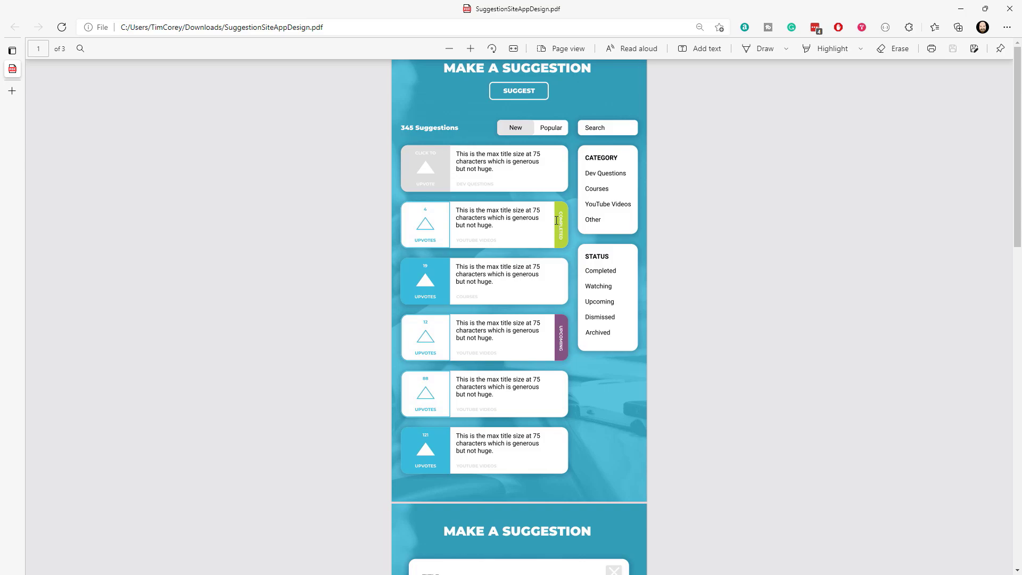
{"action": "mouse_move", "coordinate": [626, 525]}
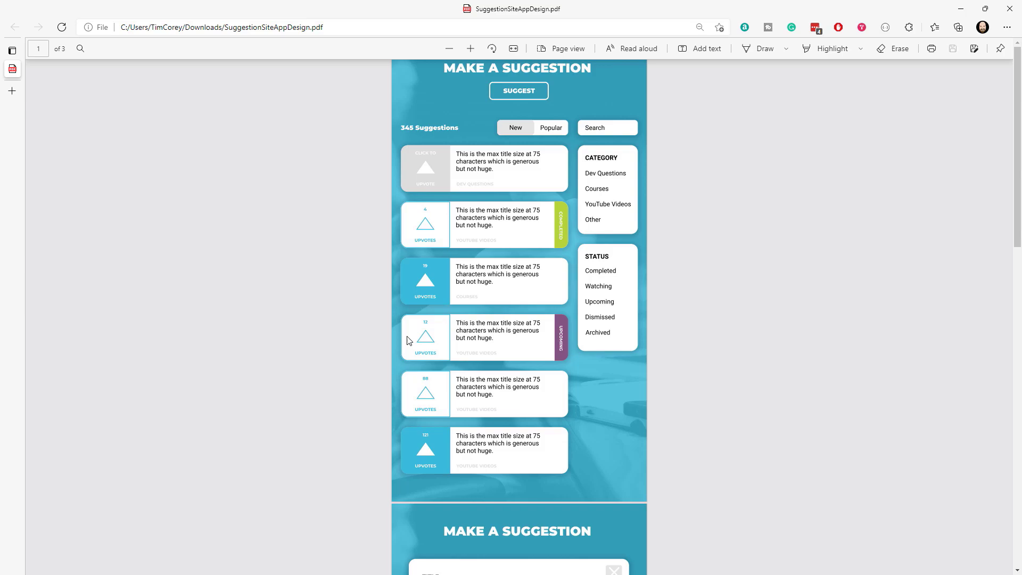
{"action": "mouse_move", "coordinate": [392, 351]}
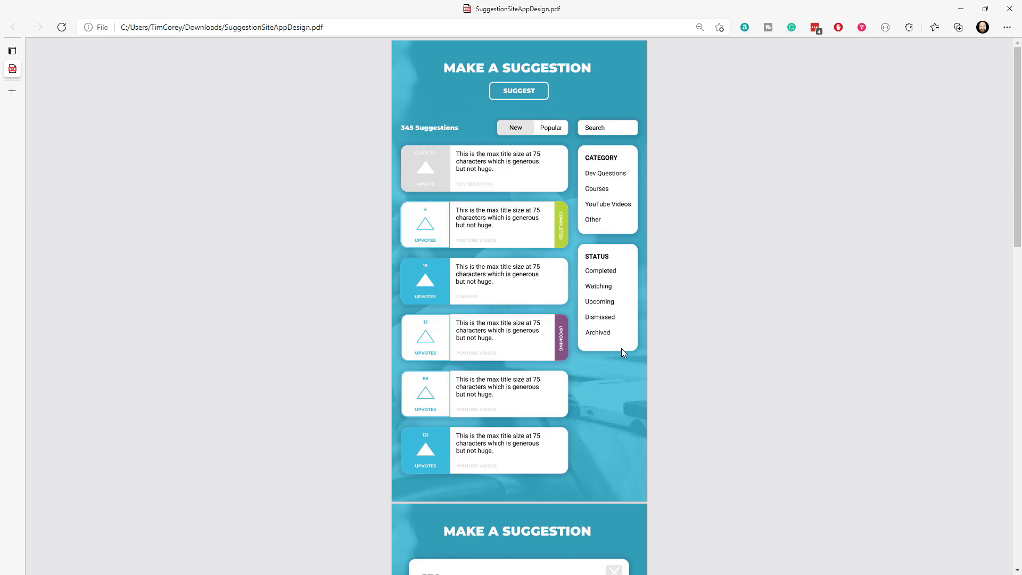
{"action": "mouse_move", "coordinate": [639, 325]}
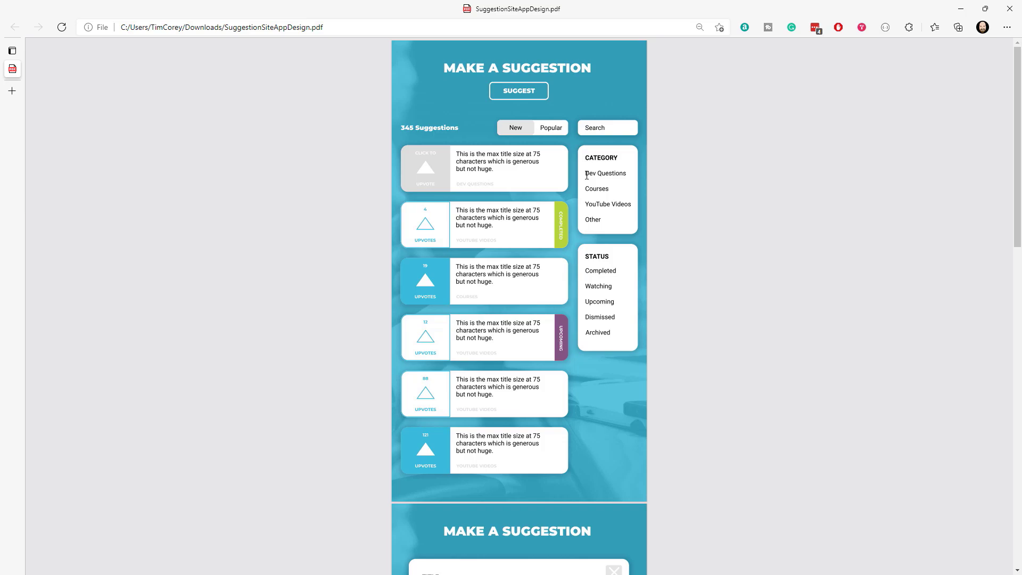
{"action": "mouse_move", "coordinate": [626, 160]}
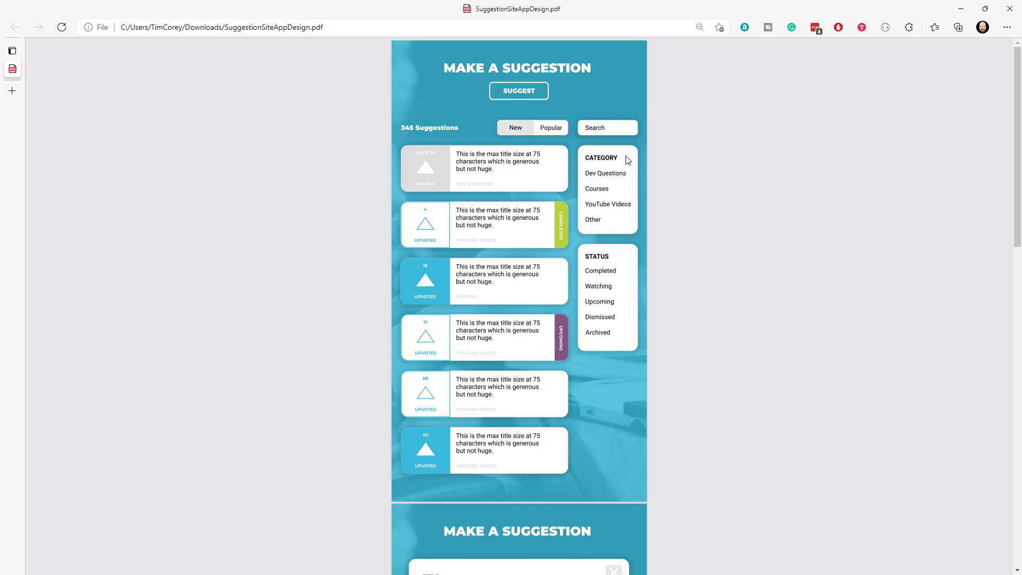
{"action": "mouse_move", "coordinate": [421, 140]}
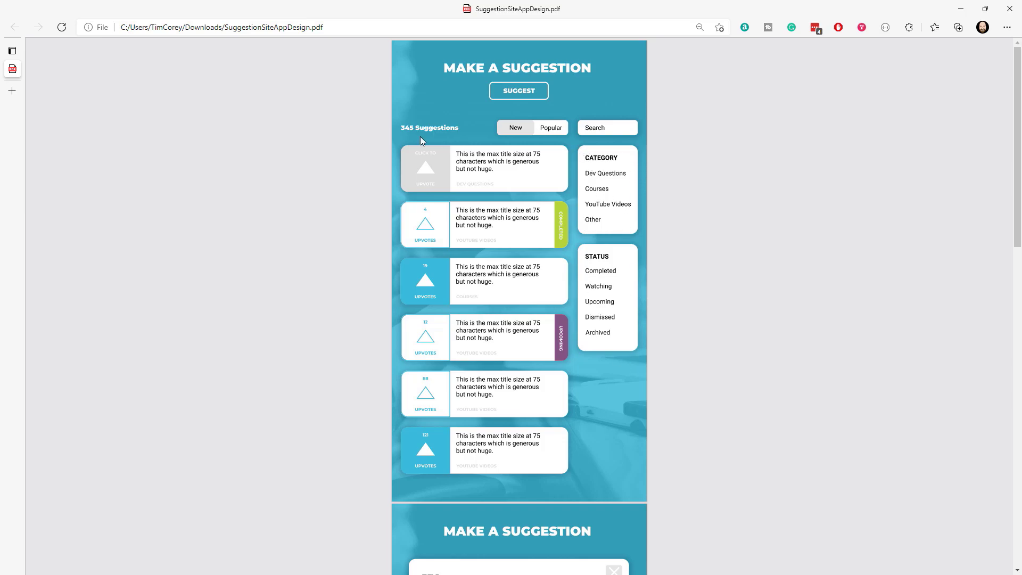
{"action": "mouse_move", "coordinate": [495, 305]}
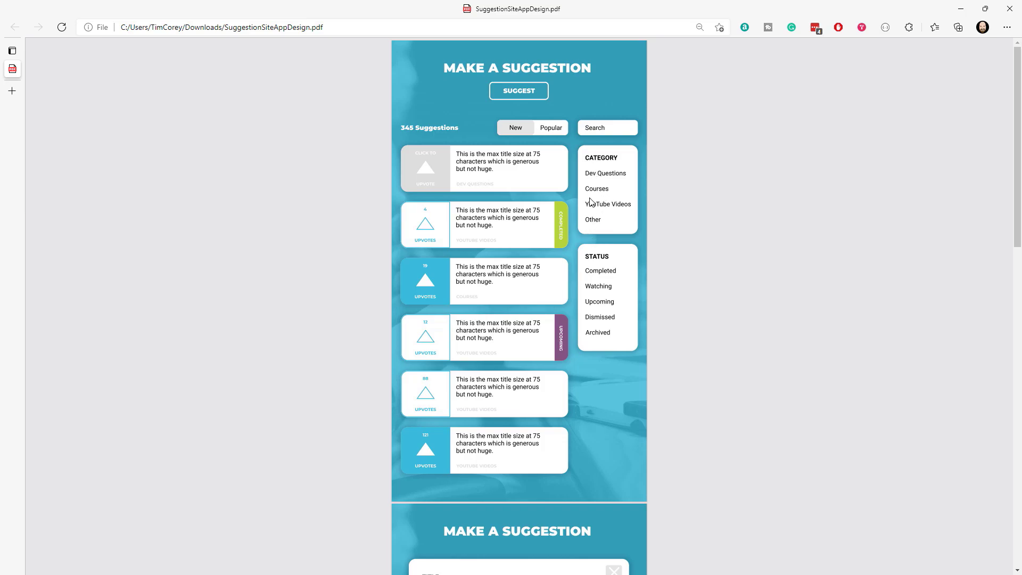
{"action": "mouse_move", "coordinate": [514, 147]}
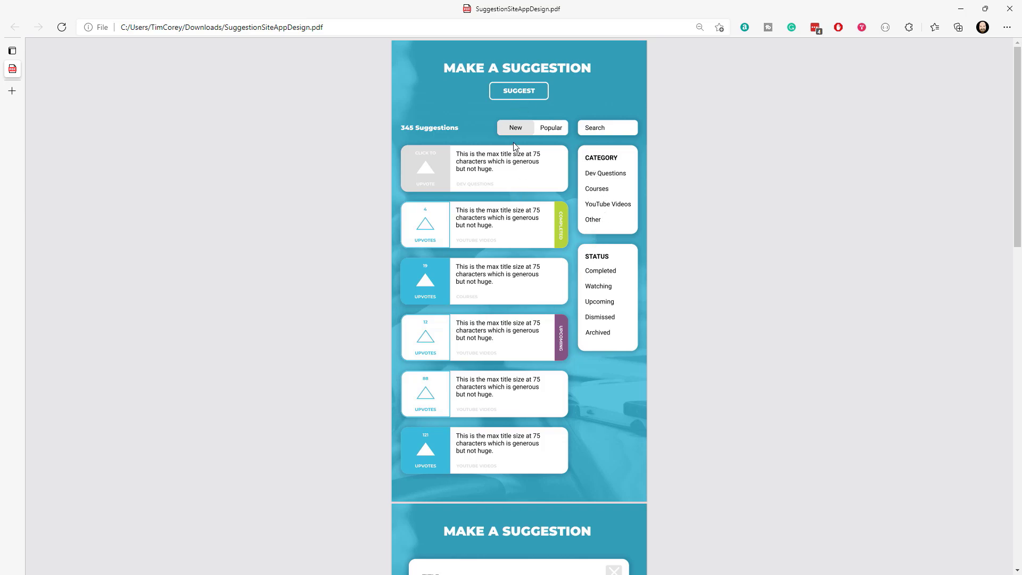
{"action": "mouse_move", "coordinate": [526, 63]}
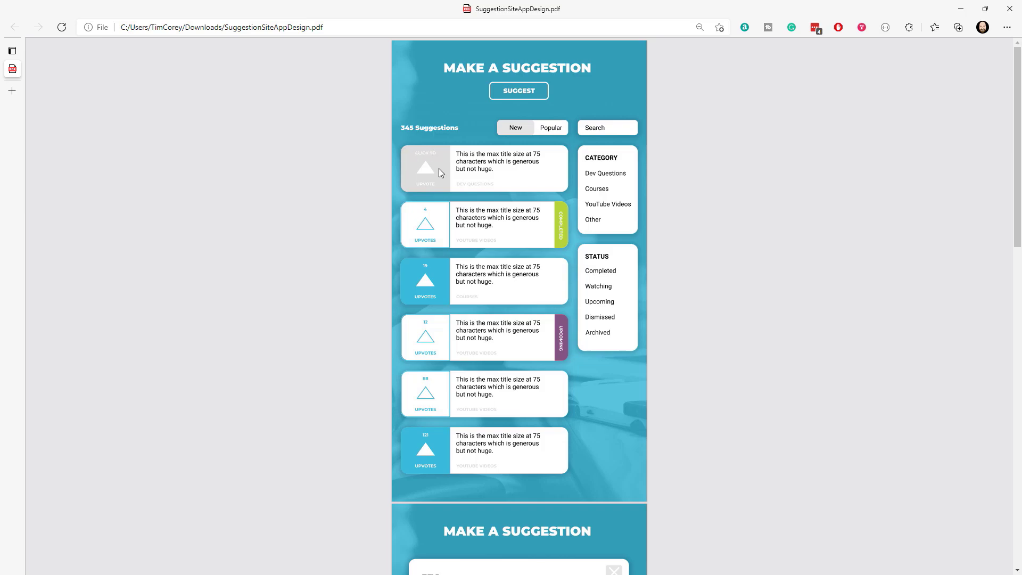
{"action": "mouse_move", "coordinate": [433, 181]}
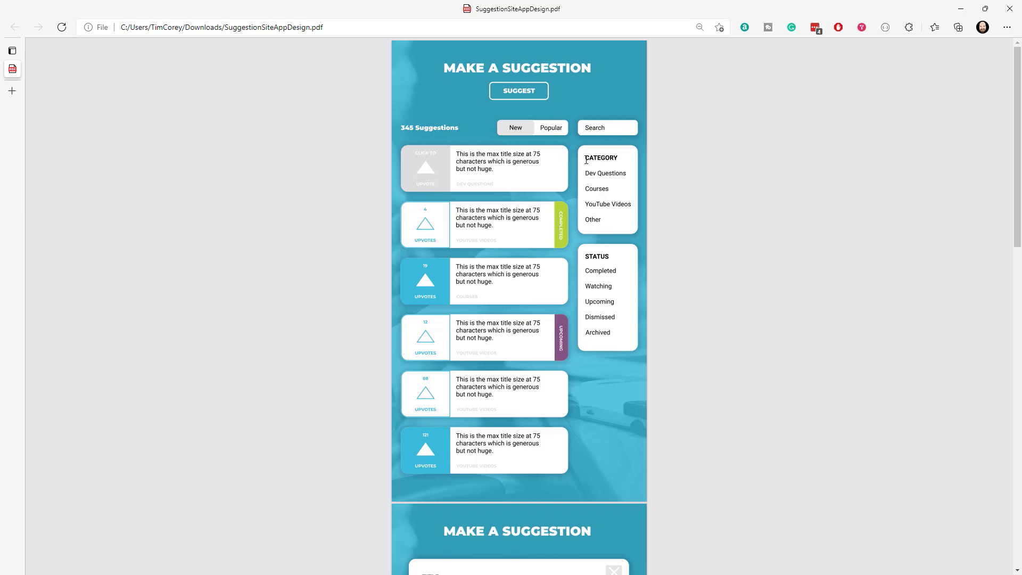
{"action": "mouse_move", "coordinate": [553, 164]}
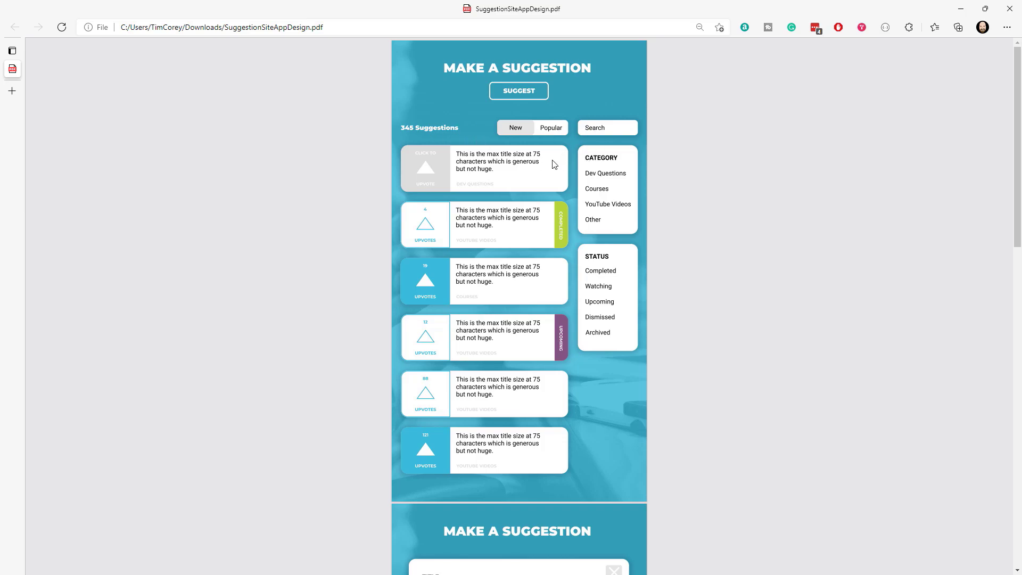
{"action": "scroll", "scroll_direction": "down", "scroll_amount": 3}
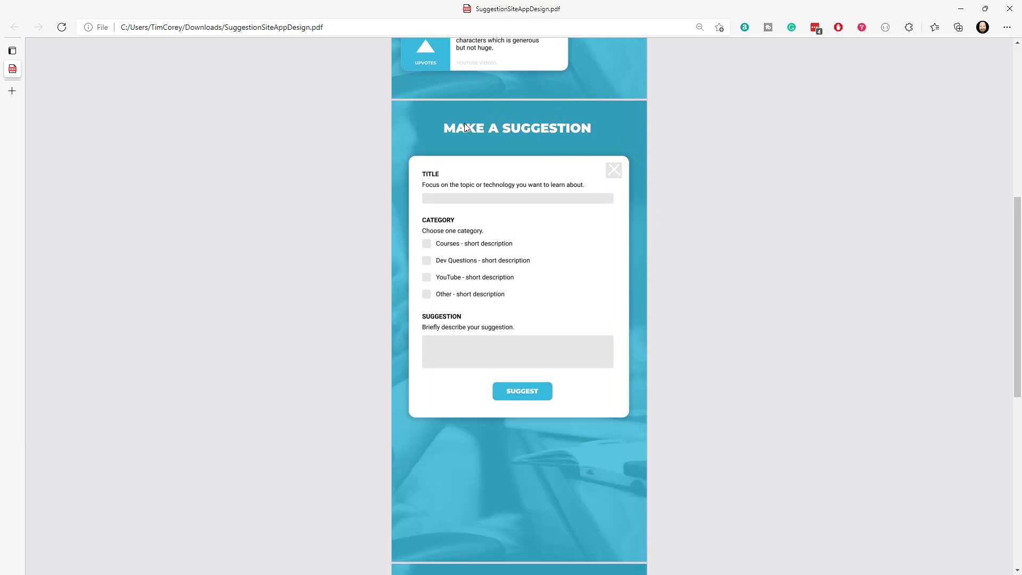
{"action": "mouse_move", "coordinate": [652, 290]}
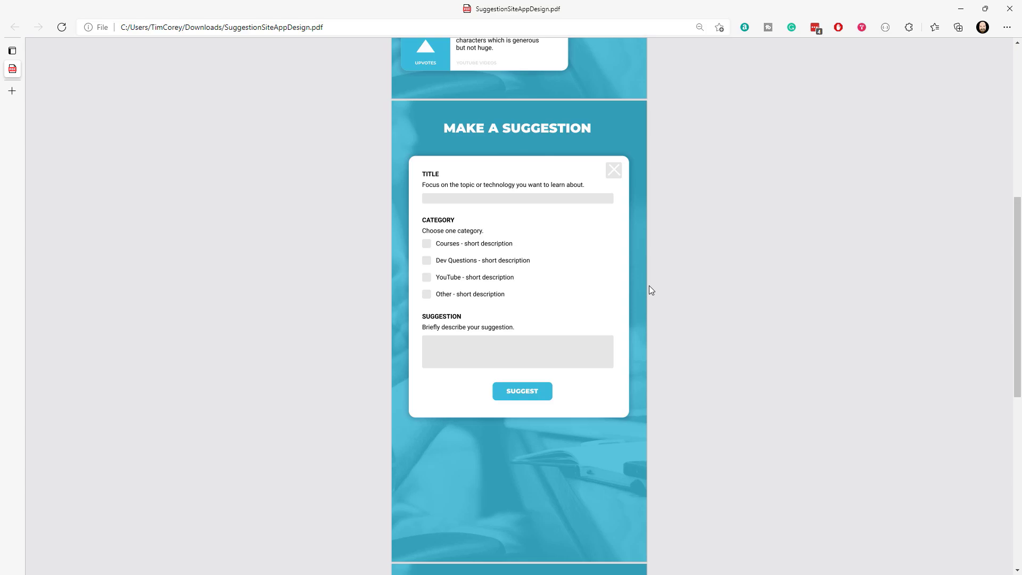
{"action": "mouse_move", "coordinate": [609, 166]}
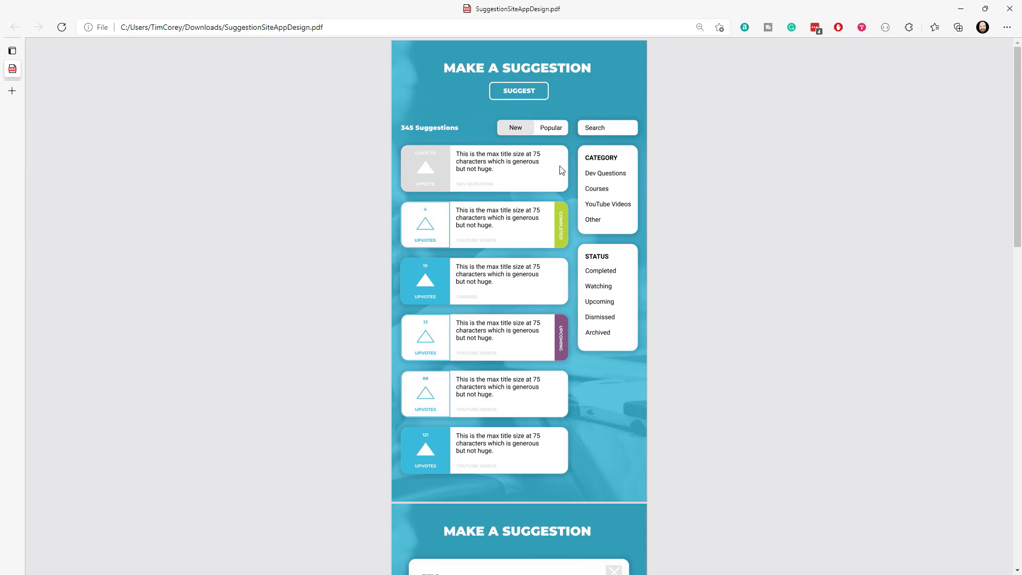
{"action": "scroll", "scroll_direction": "down", "scroll_amount": 3}
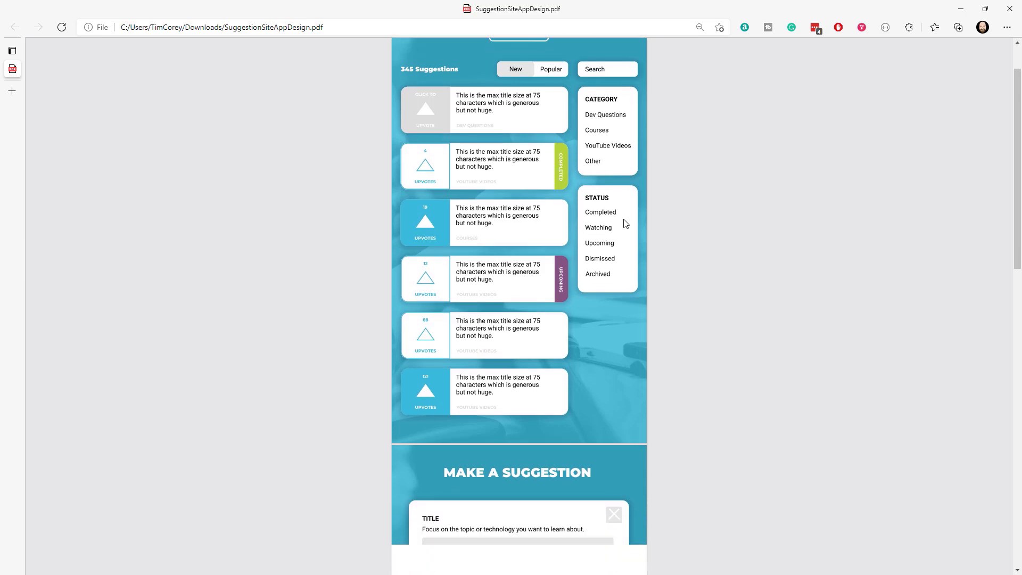
{"action": "scroll", "scroll_direction": "down", "scroll_amount": 3}
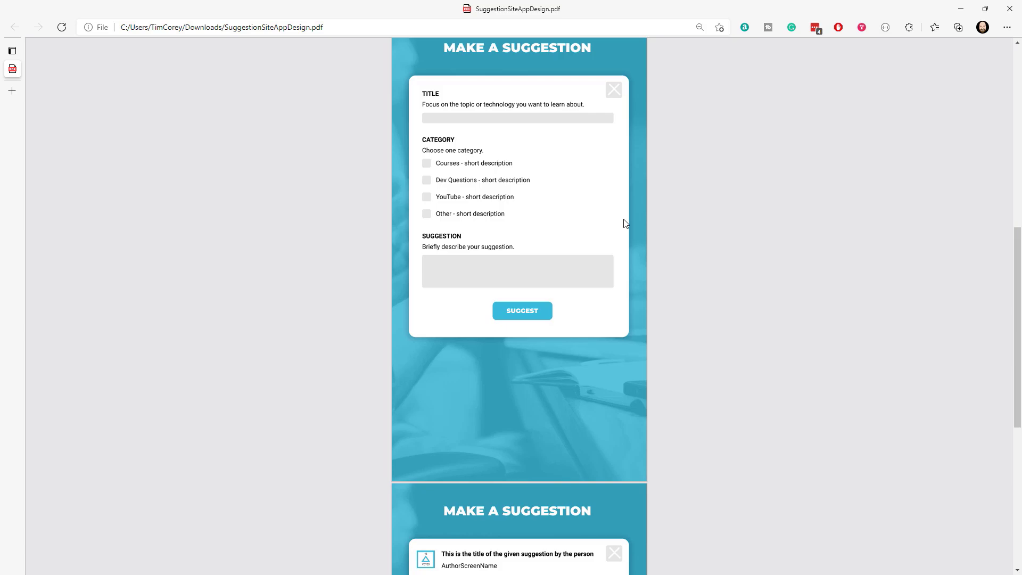
{"action": "mouse_move", "coordinate": [451, 173]}
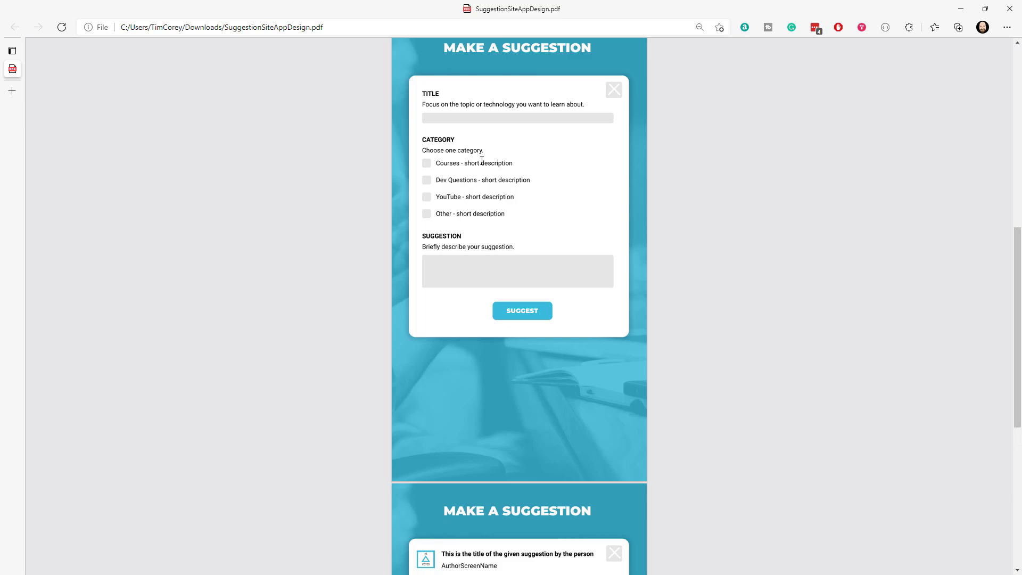
{"action": "mouse_move", "coordinate": [452, 176]}
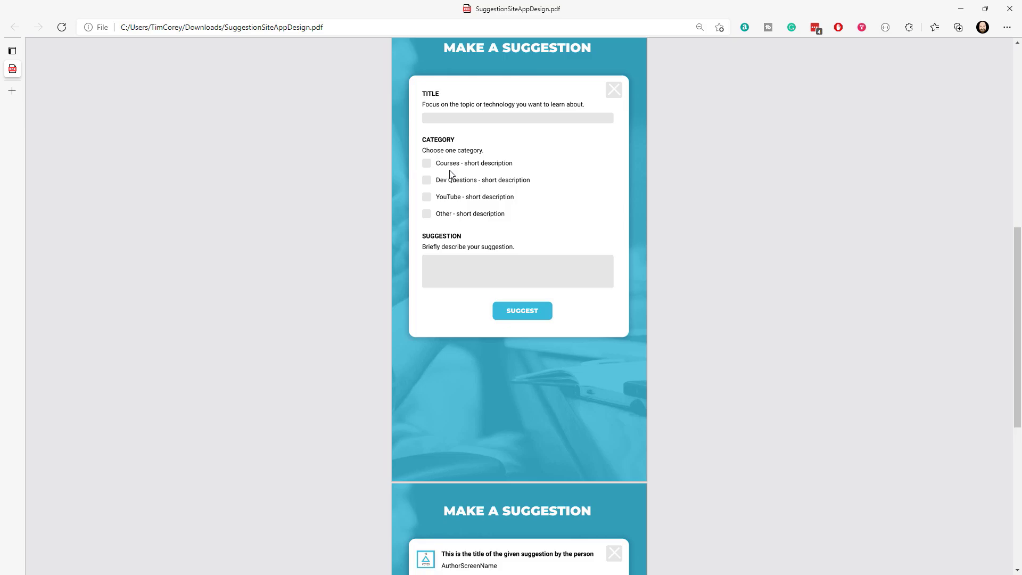
{"action": "mouse_move", "coordinate": [497, 178]}
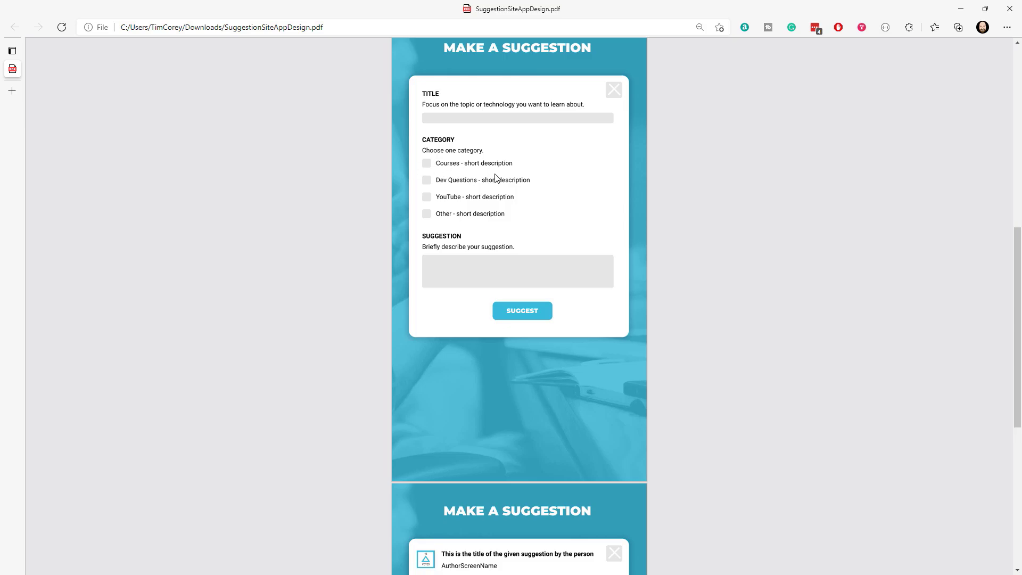
{"action": "mouse_move", "coordinate": [463, 171]}
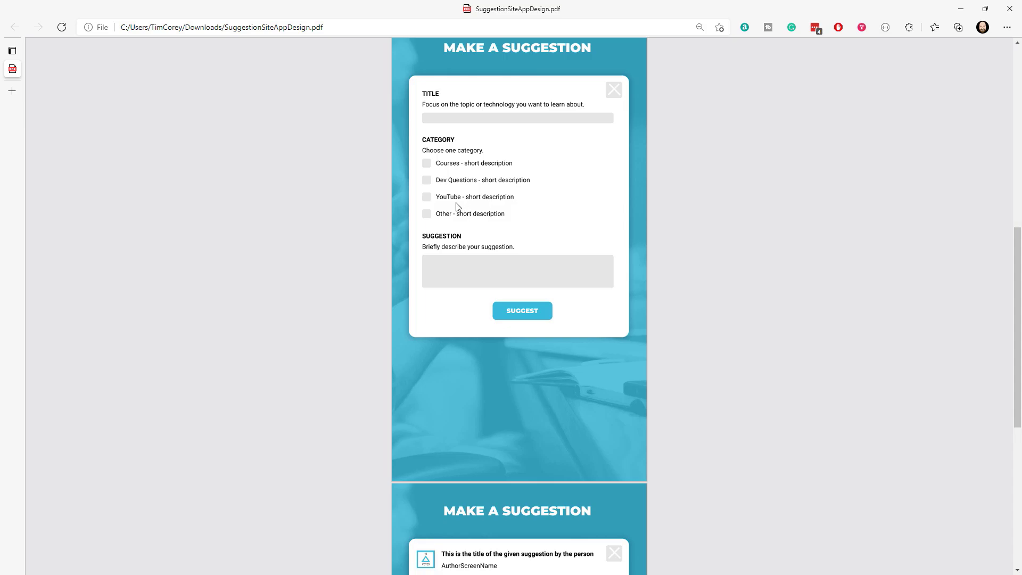
{"action": "mouse_move", "coordinate": [460, 196]}
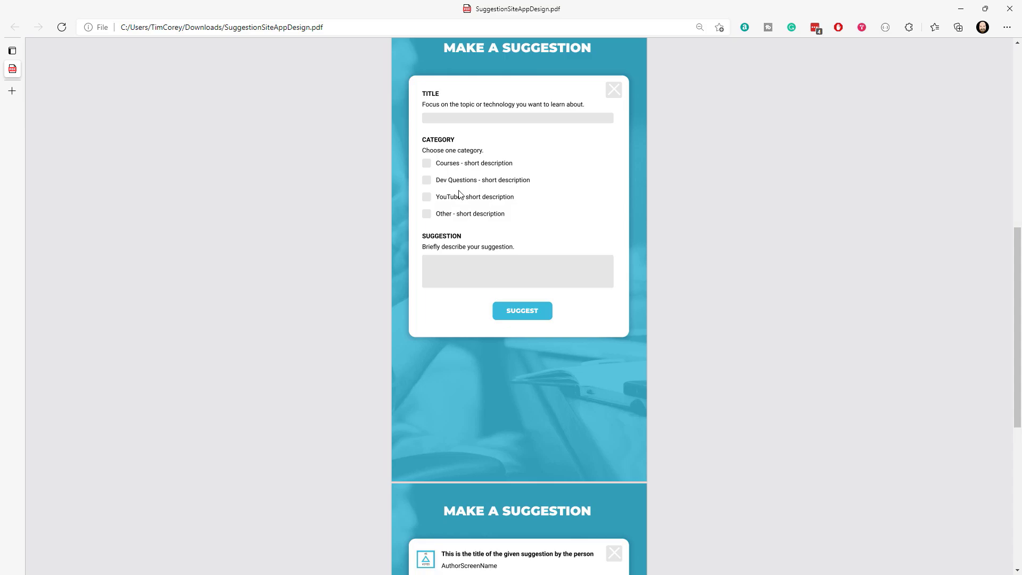
{"action": "mouse_move", "coordinate": [555, 189]}
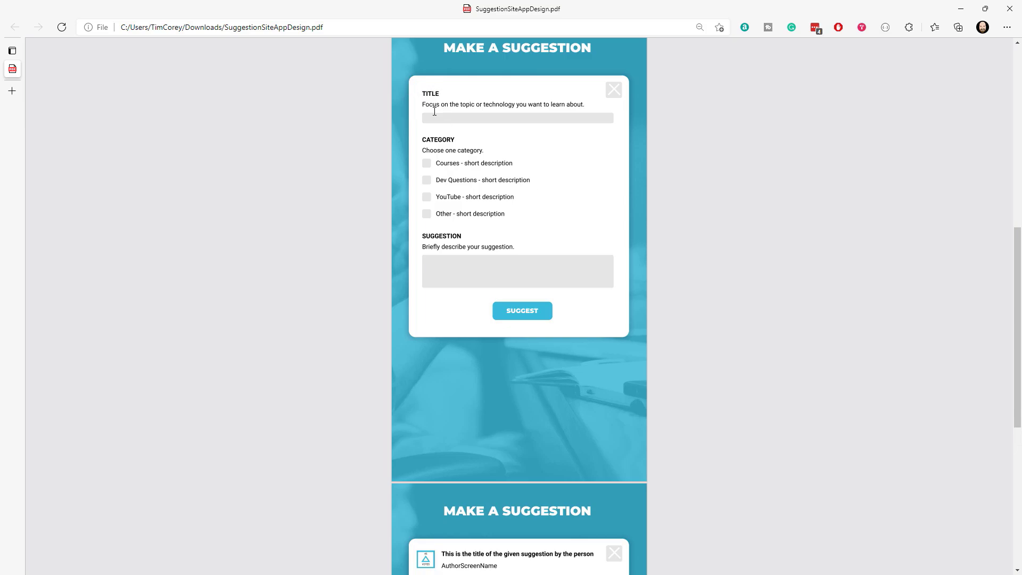
{"action": "mouse_move", "coordinate": [474, 343]}
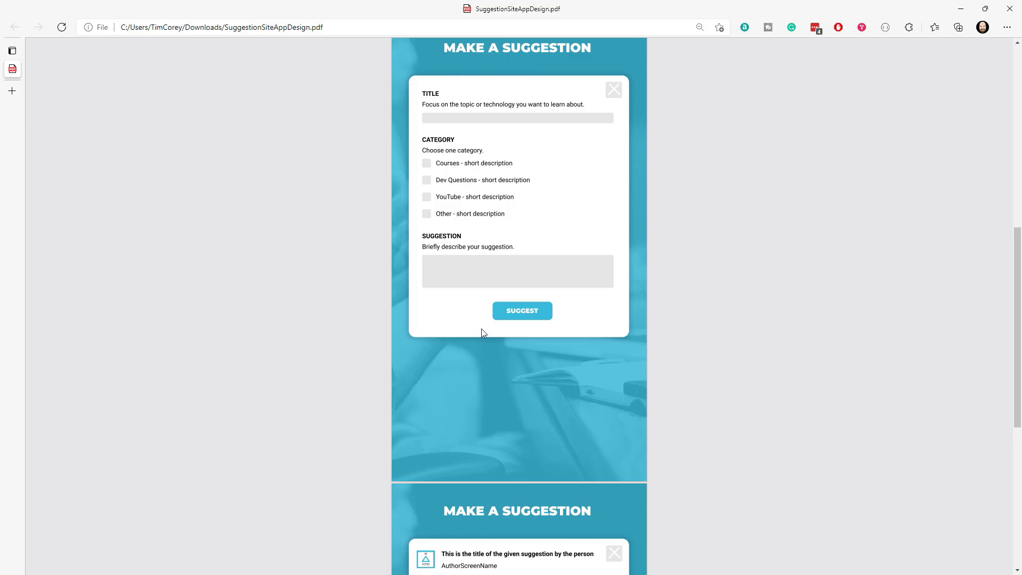
{"action": "mouse_move", "coordinate": [575, 262]}
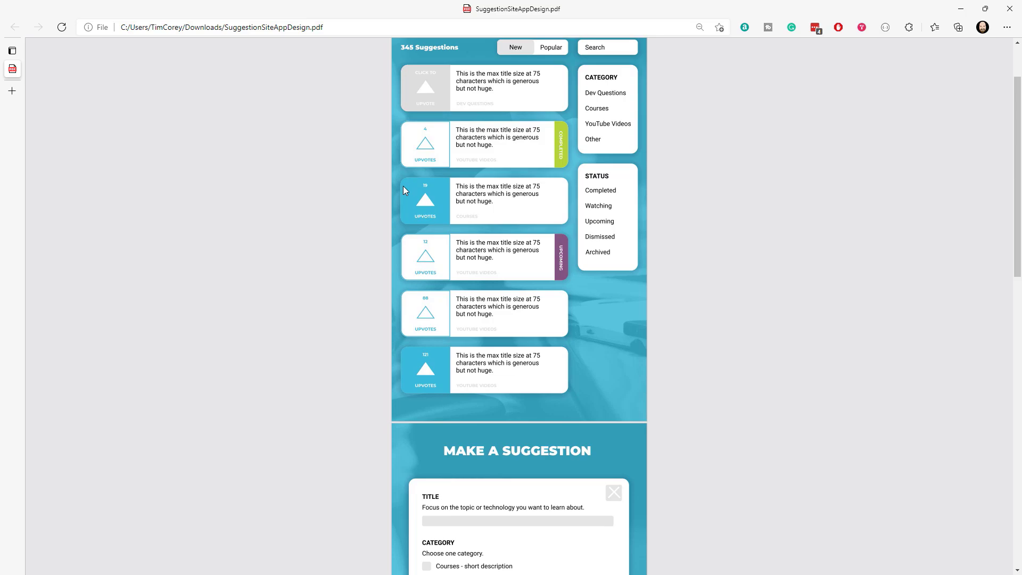
{"action": "mouse_move", "coordinate": [441, 230]}
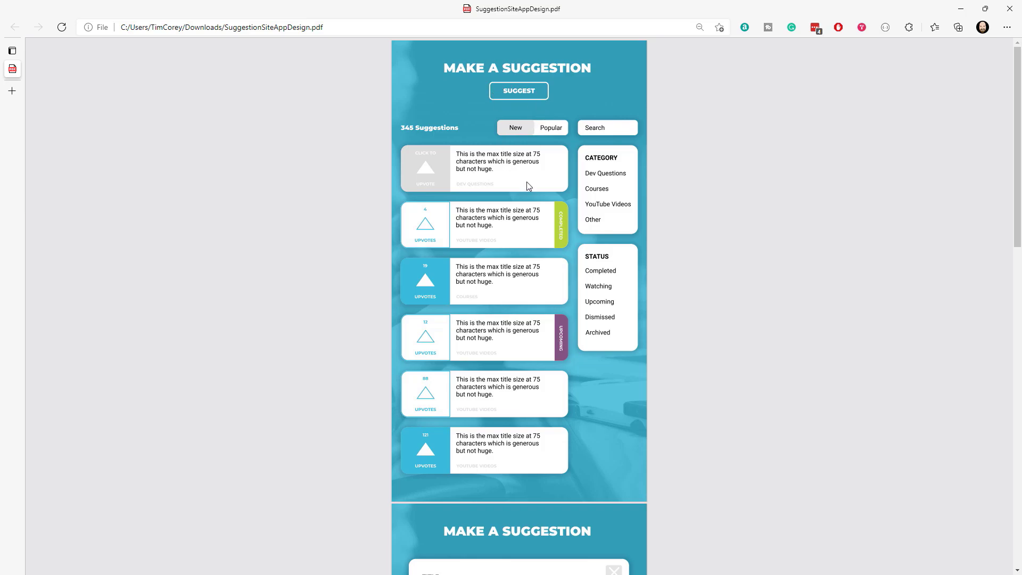
{"action": "mouse_move", "coordinate": [535, 178]}
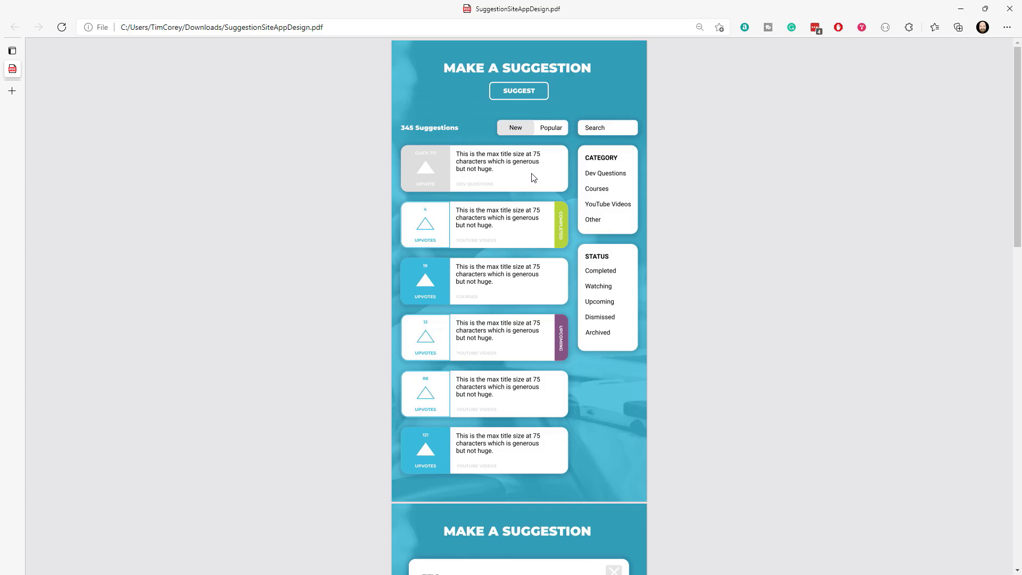
{"action": "mouse_move", "coordinate": [560, 230]}
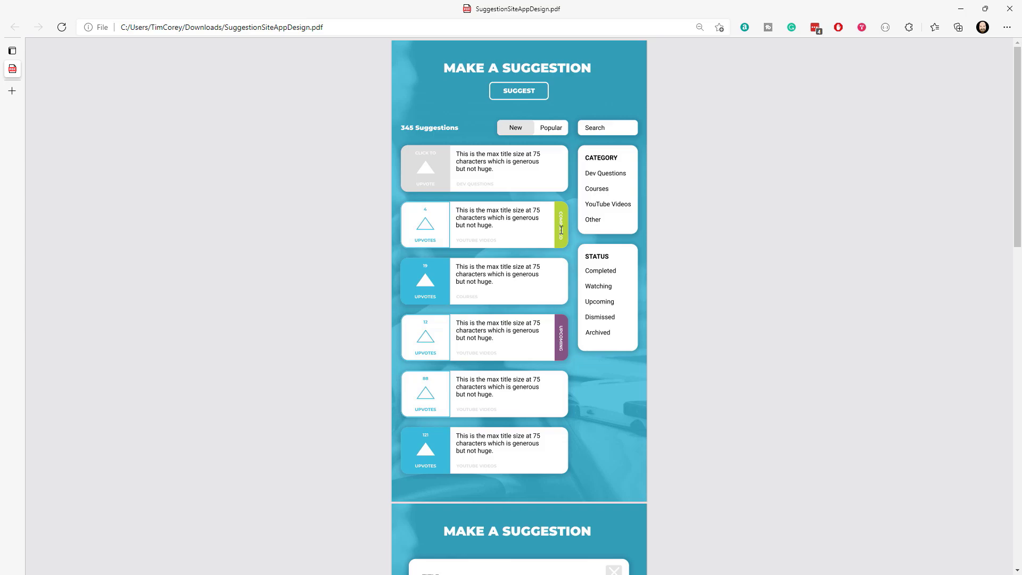
Scroll down to the suggestion detail mockup with its Completed status reply.
{"action": "scroll", "scroll_direction": "down", "scroll_amount": 3}
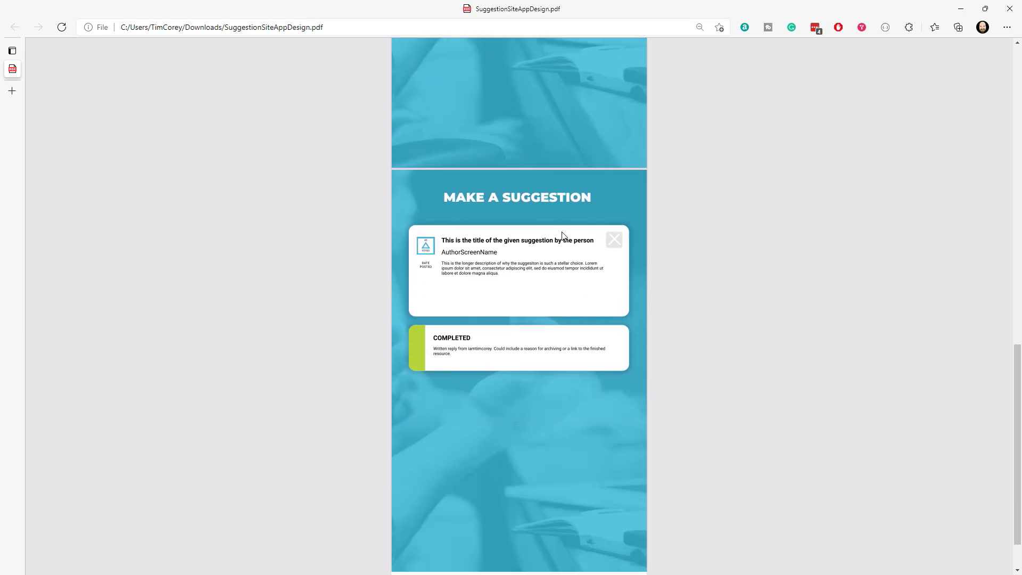
{"action": "scroll", "scroll_direction": "down", "scroll_amount": 3}
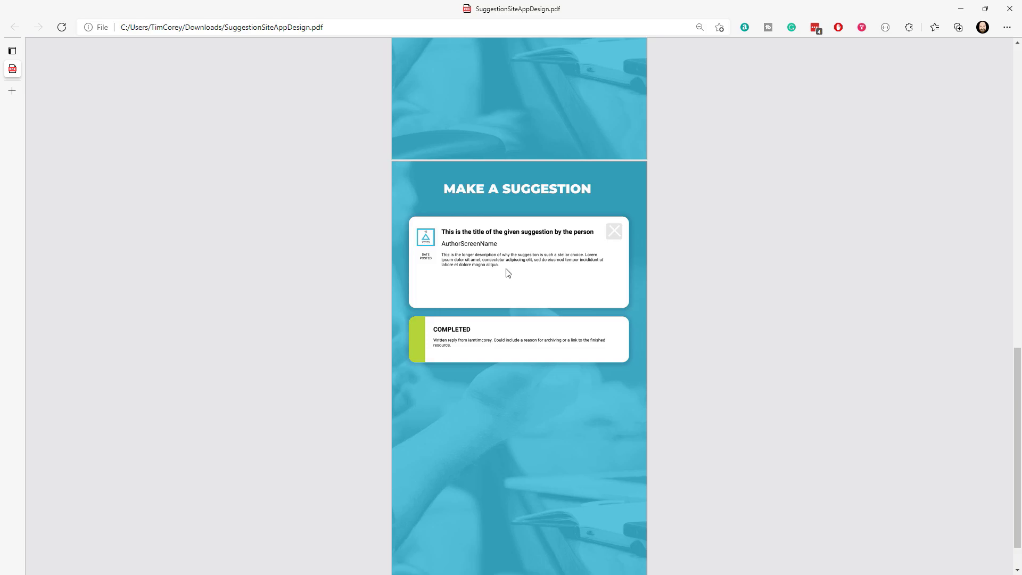
{"action": "mouse_move", "coordinate": [613, 343]}
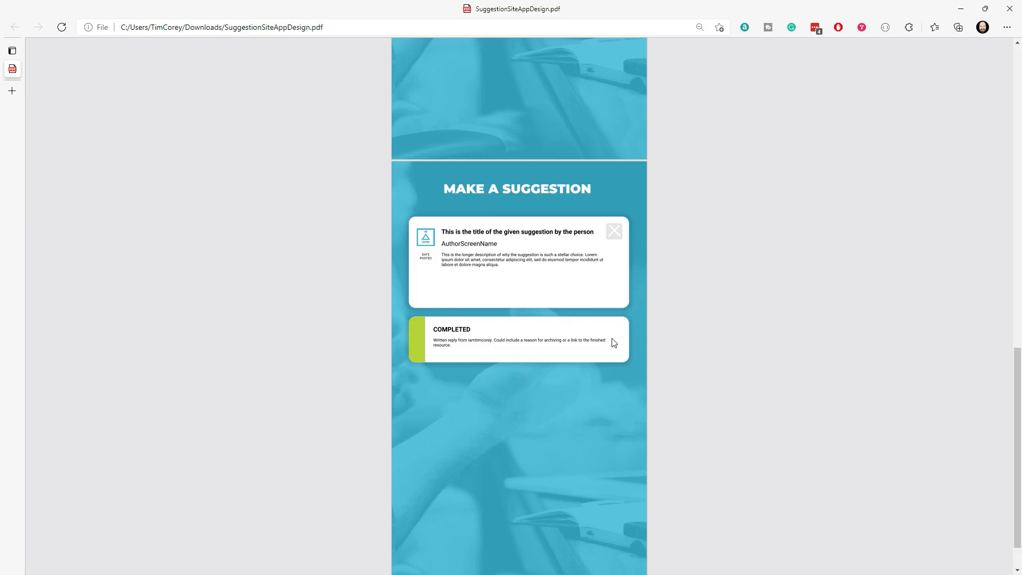
{"action": "mouse_move", "coordinate": [640, 347]}
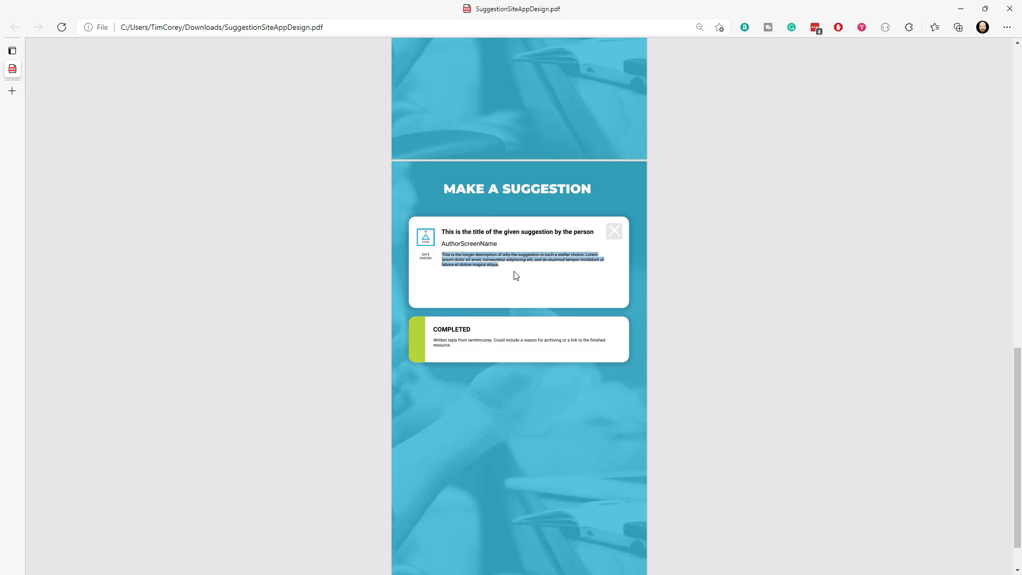
{"action": "mouse_move", "coordinate": [528, 268]}
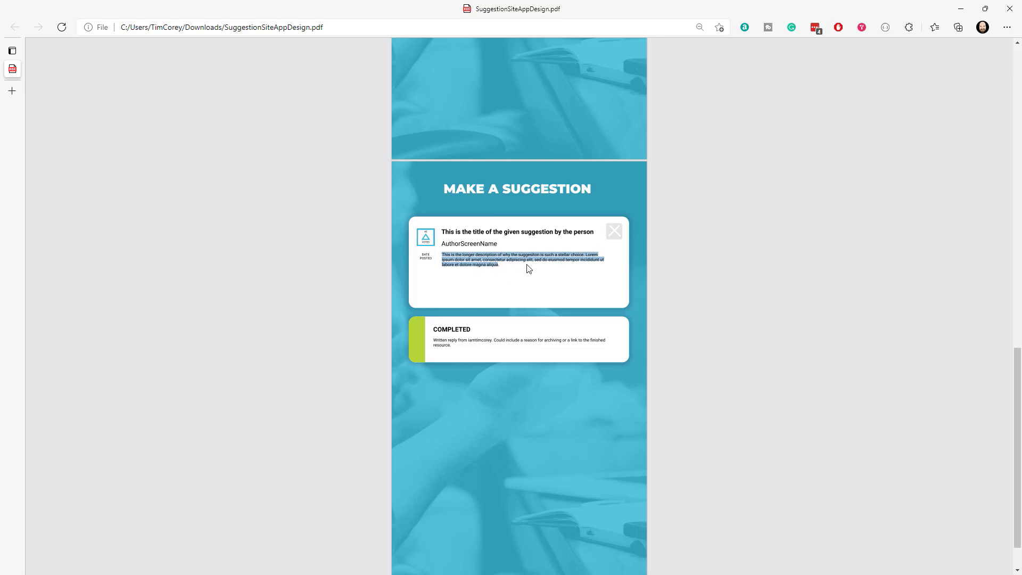
{"action": "mouse_move", "coordinate": [507, 274]}
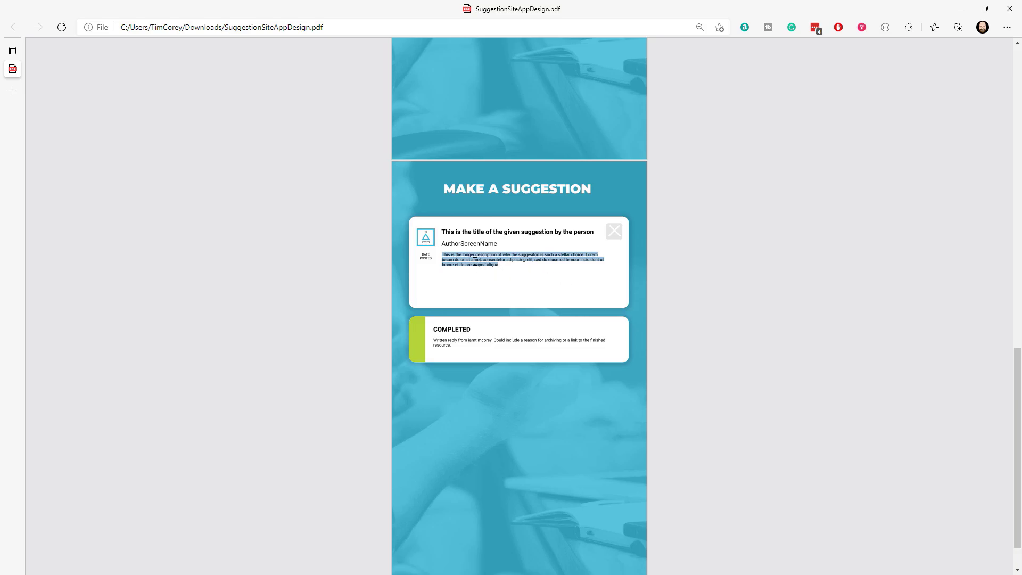
{"action": "mouse_move", "coordinate": [448, 271]}
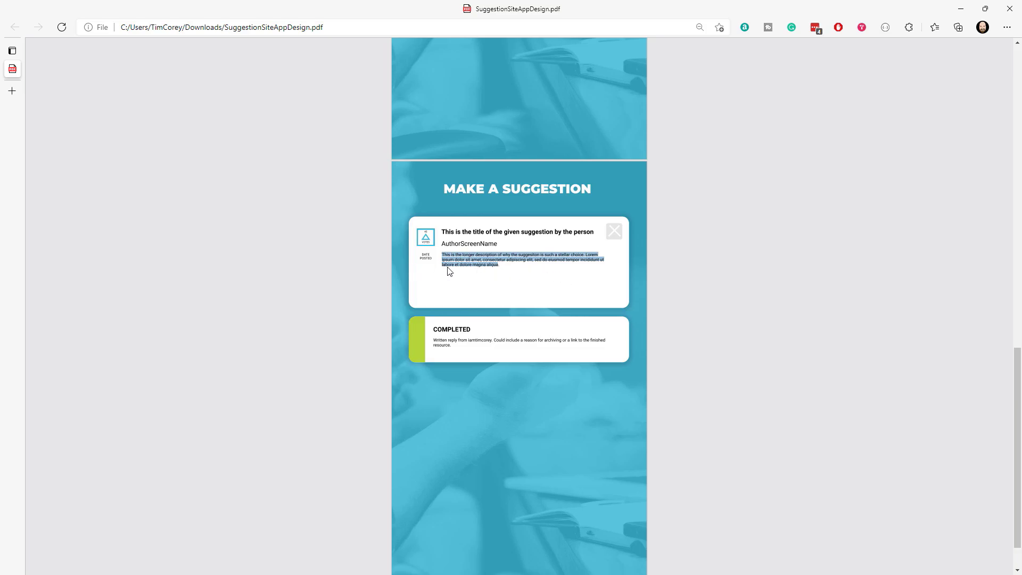
{"action": "mouse_move", "coordinate": [532, 283]}
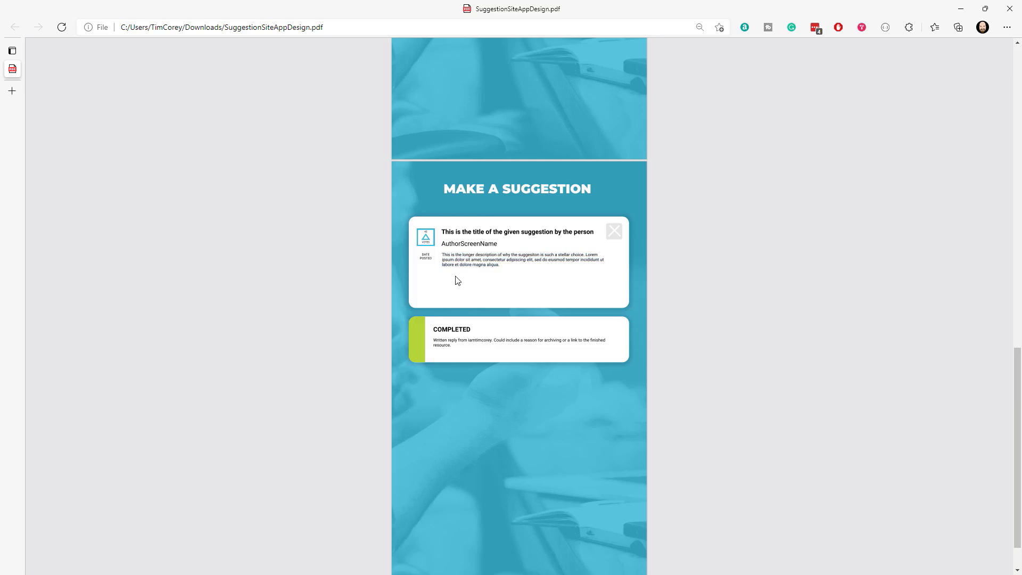
{"action": "mouse_move", "coordinate": [479, 231]}
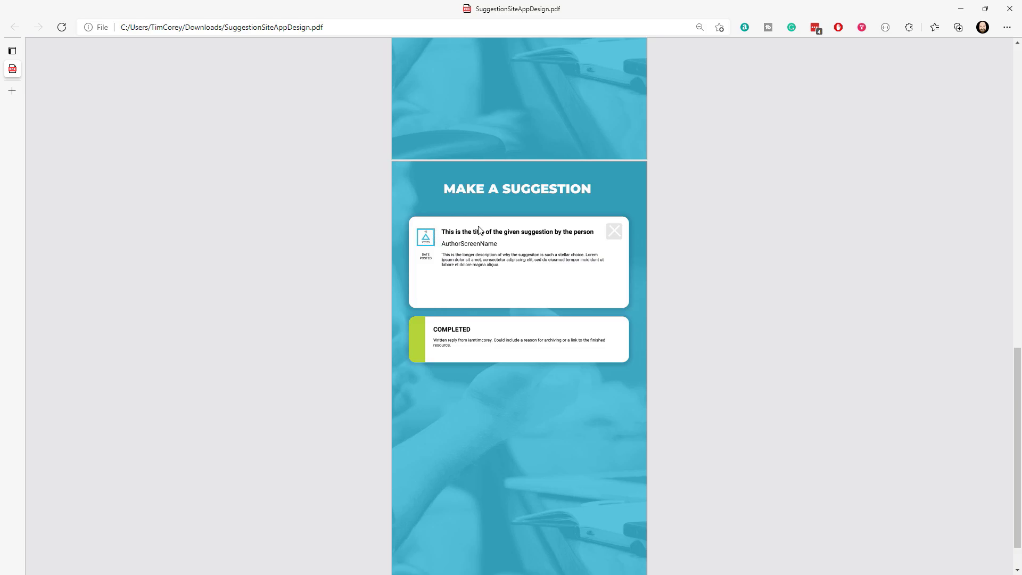
{"action": "mouse_move", "coordinate": [509, 253]}
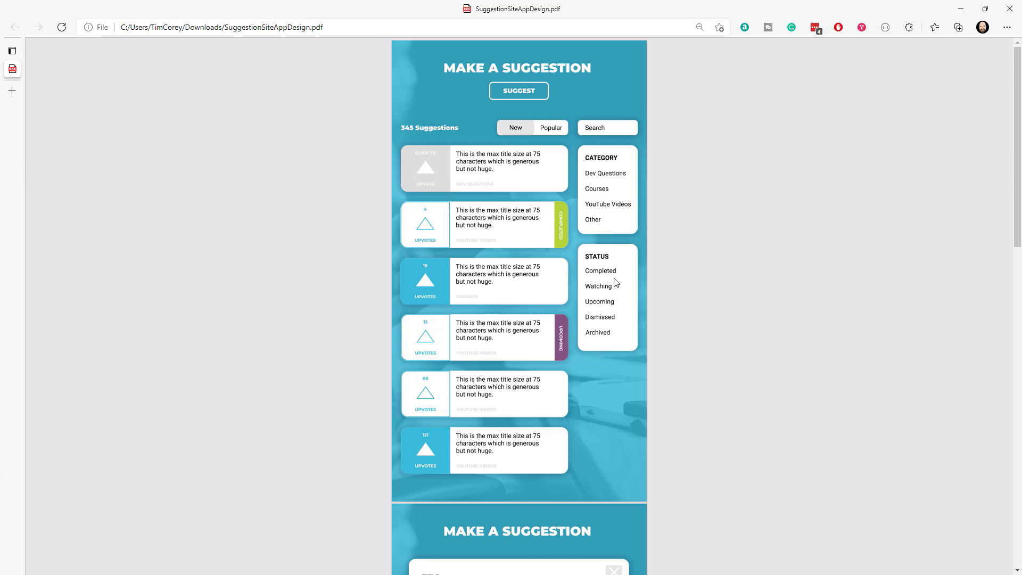
{"action": "mouse_move", "coordinate": [524, 190]}
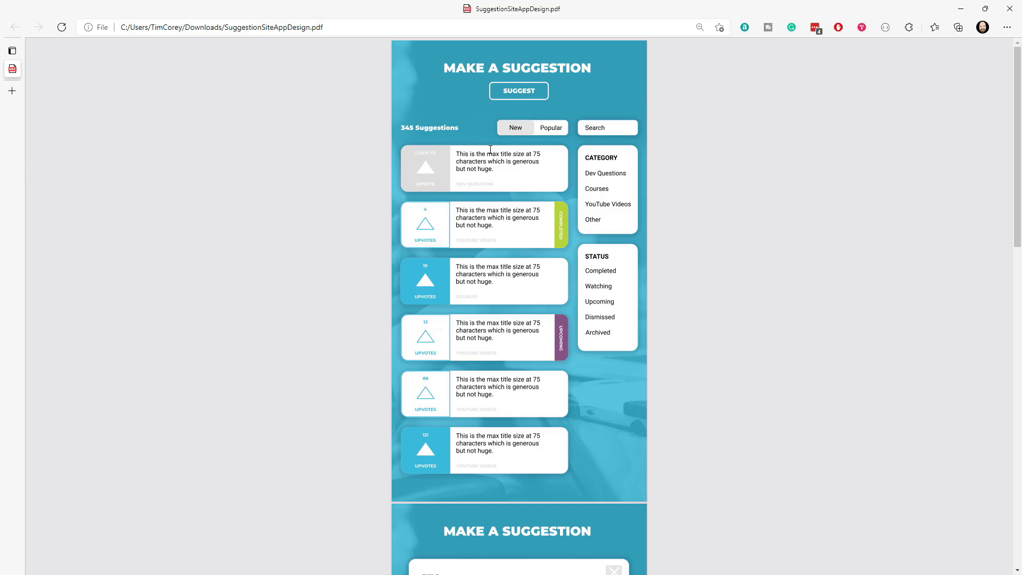
{"action": "mouse_move", "coordinate": [502, 182]}
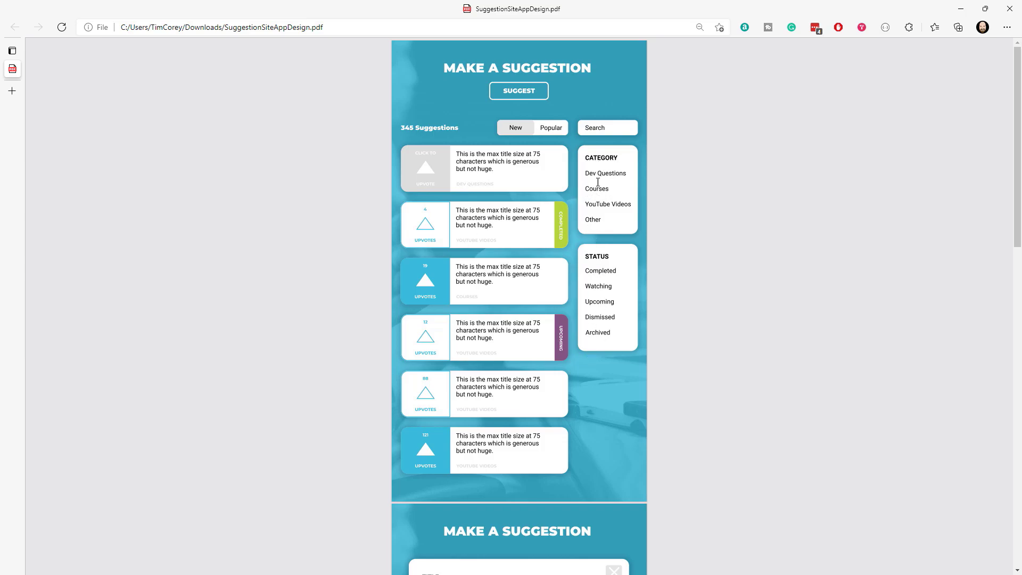
{"action": "mouse_move", "coordinate": [598, 174]}
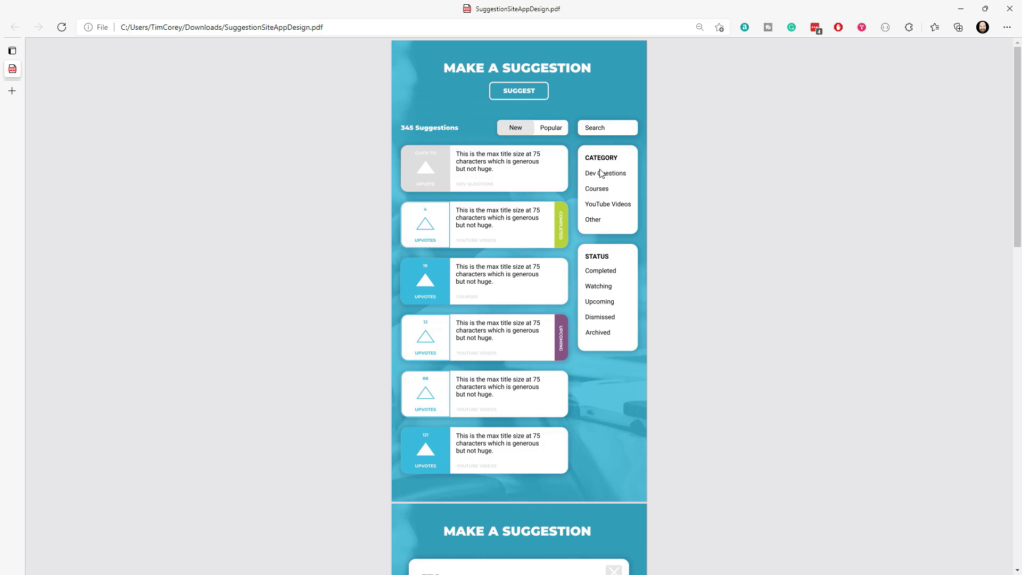